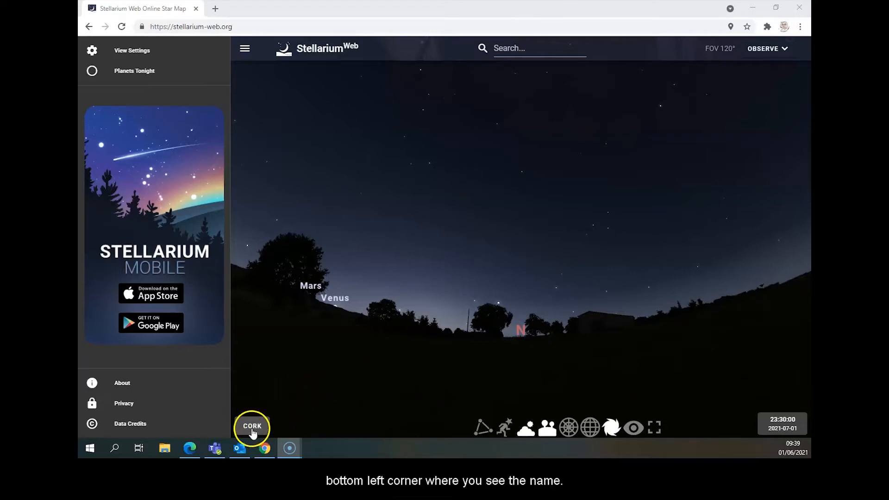
mouse_move(235, 429)
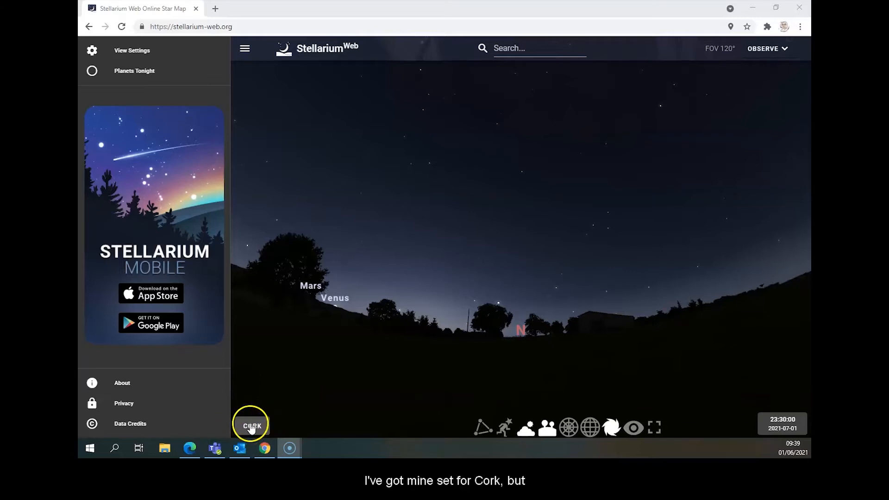
Check the observing location, then pause the flow of time in the date and time controls.
click(252, 425)
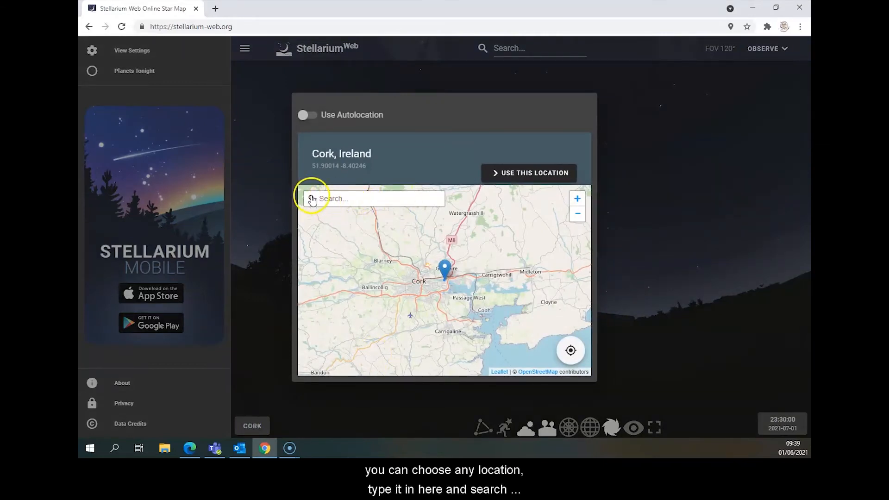
mouse_move(539, 176)
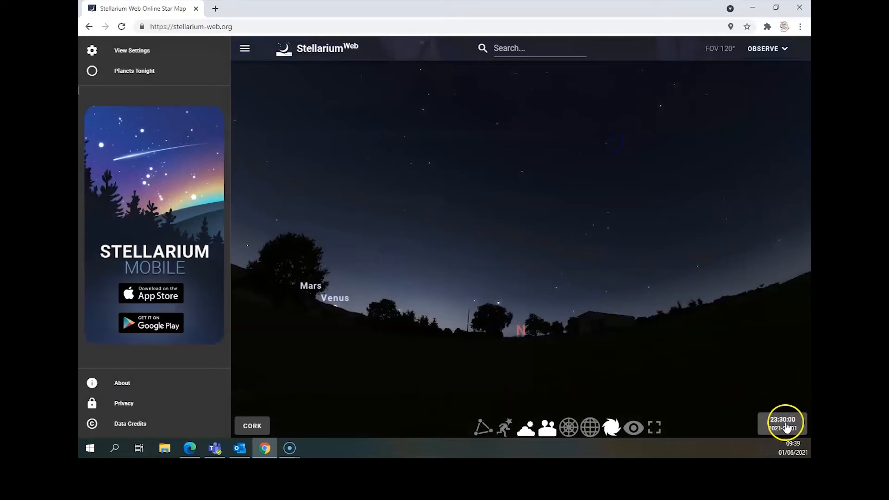
click(783, 424)
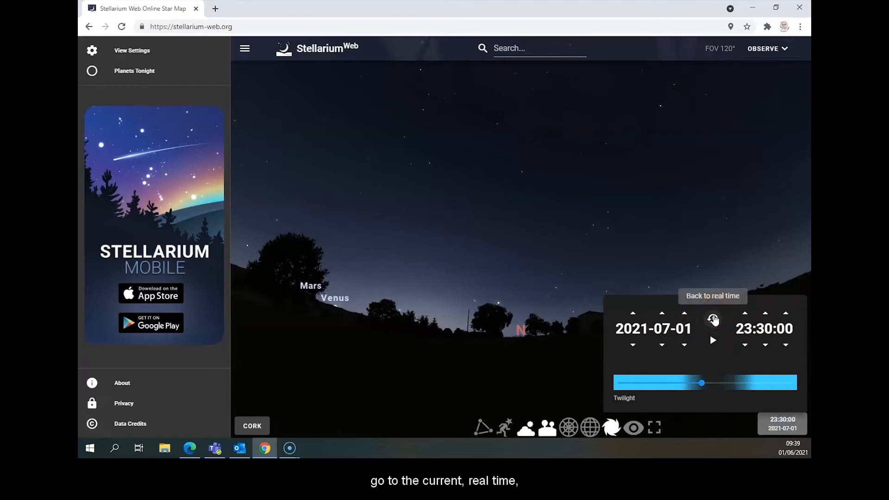
mouse_move(714, 347)
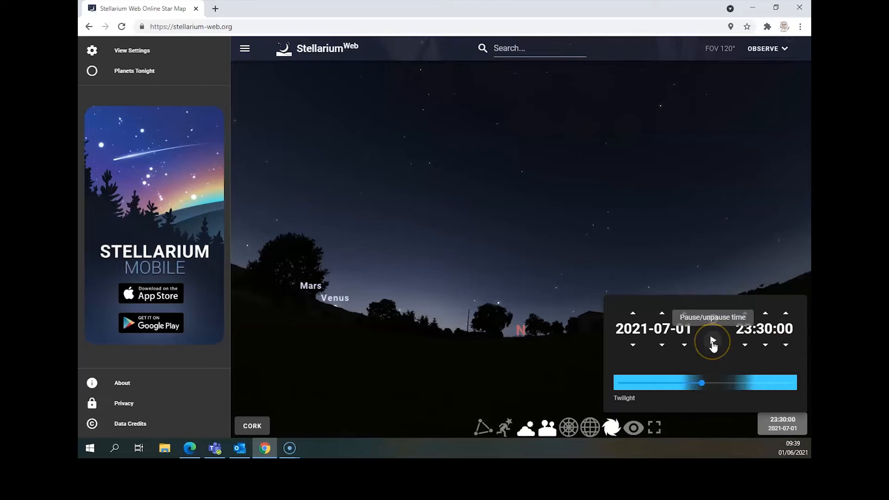
click(711, 342)
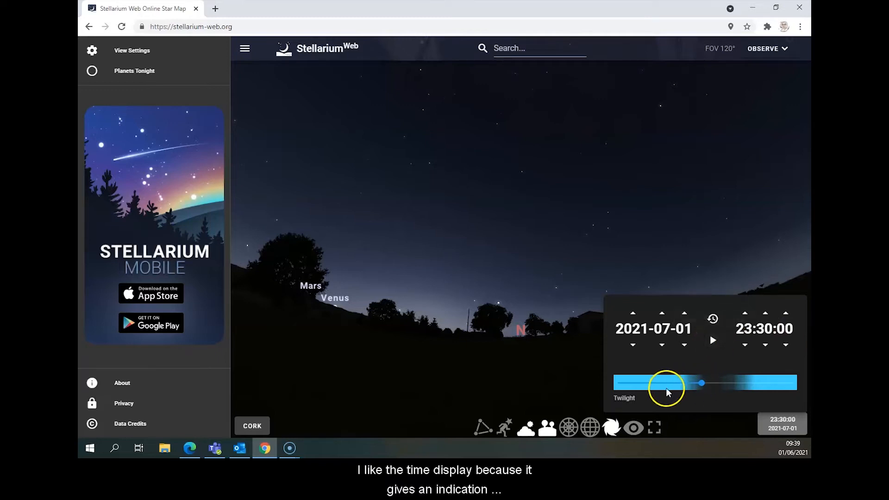
mouse_move(615, 390)
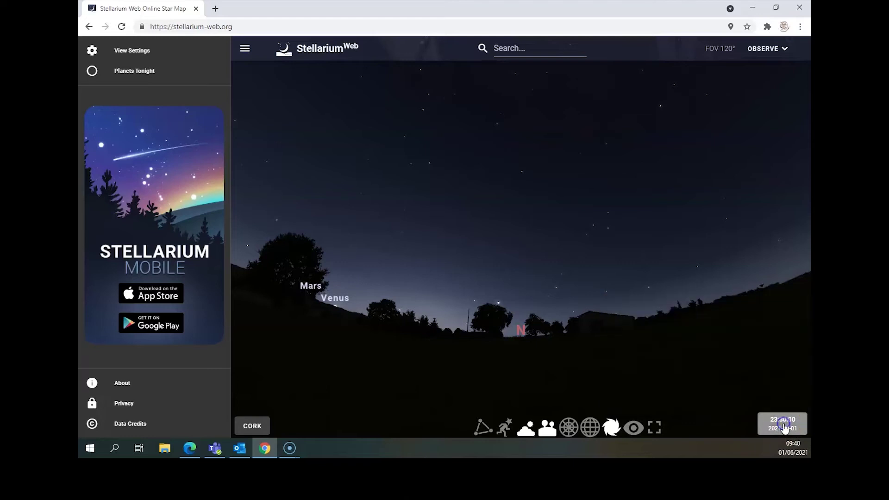
click(782, 424)
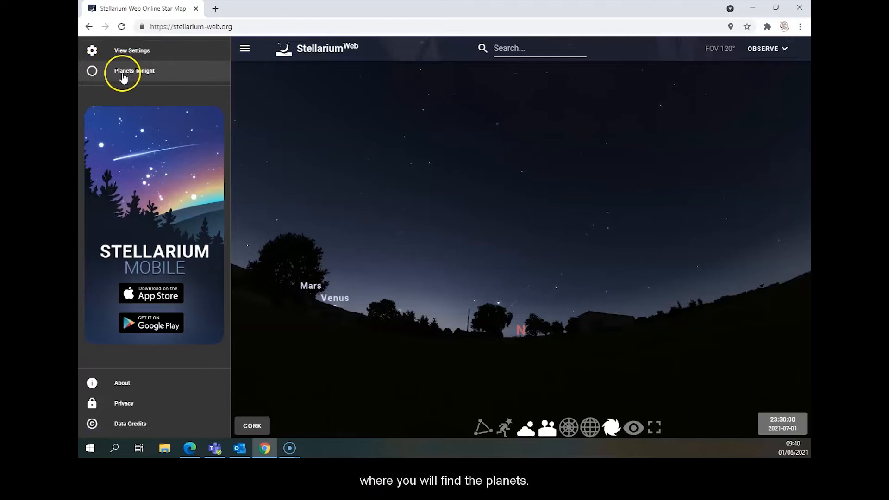
mouse_move(237, 235)
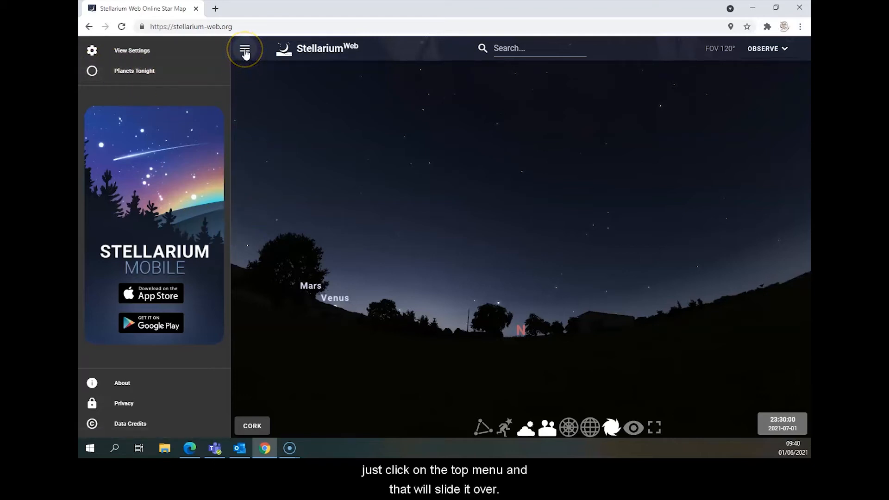
Review the Planets Tonight visibility table for 1–2 July and close it.
click(244, 50)
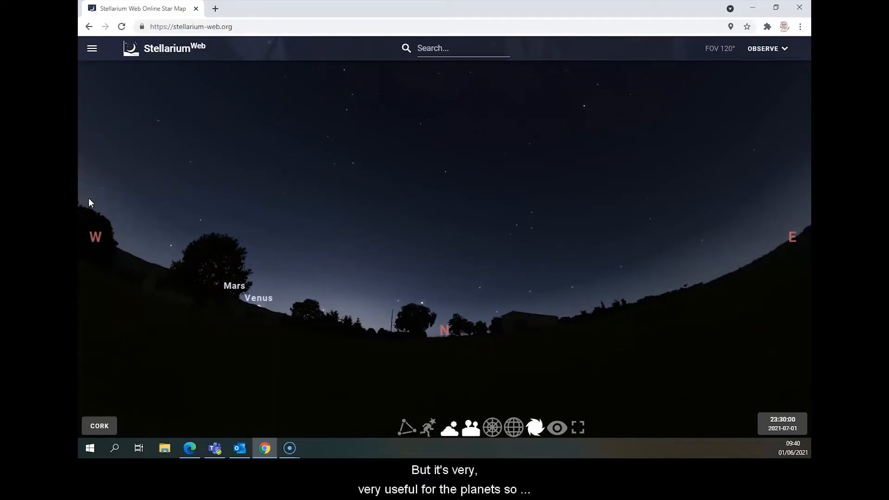
click(91, 48)
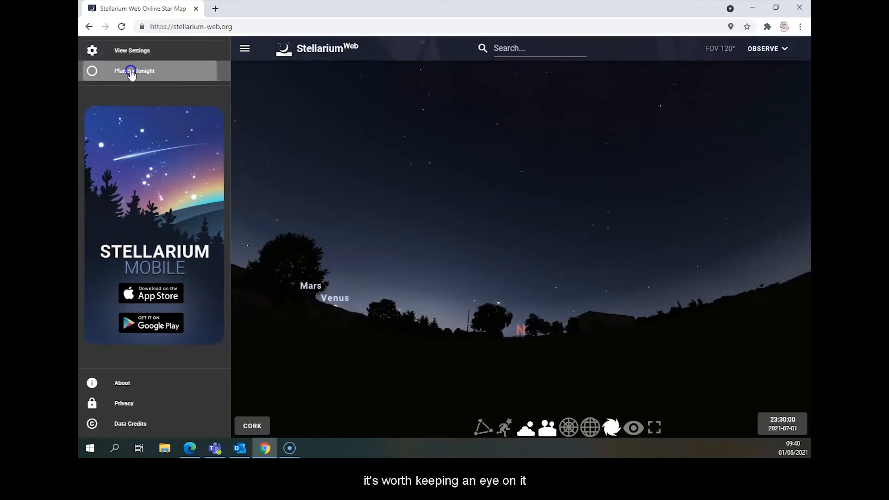
click(133, 71)
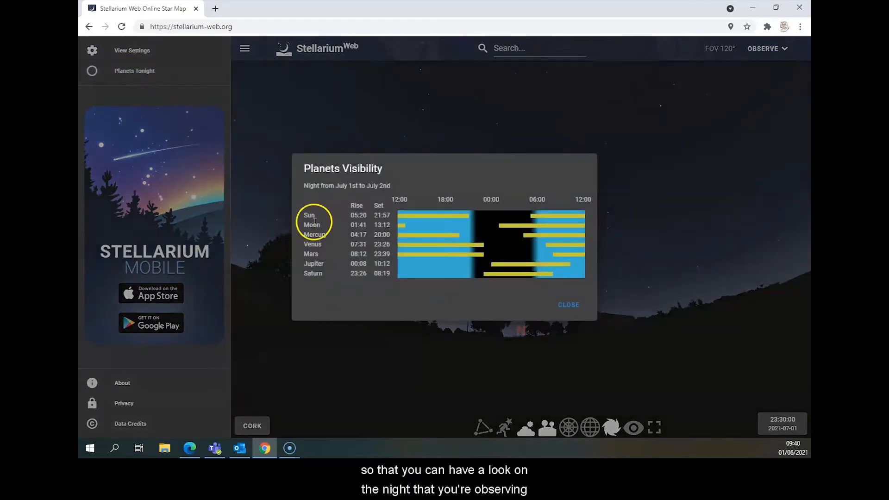
mouse_move(485, 248)
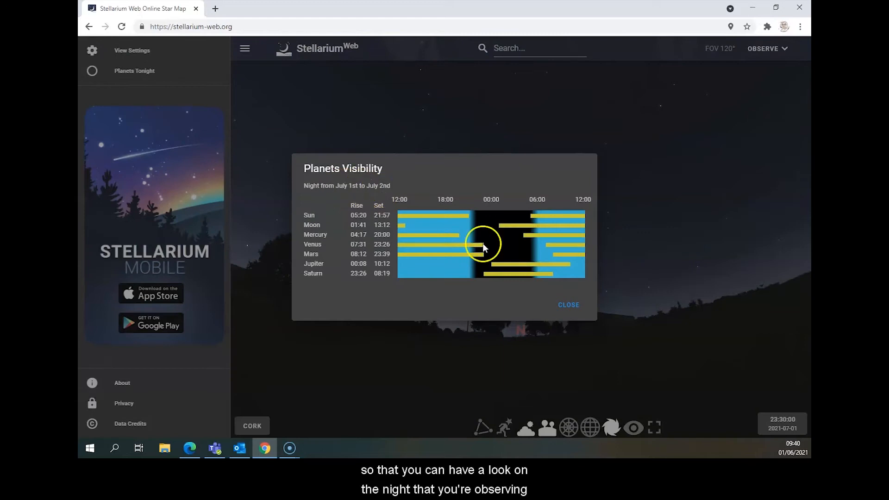
mouse_move(337, 223)
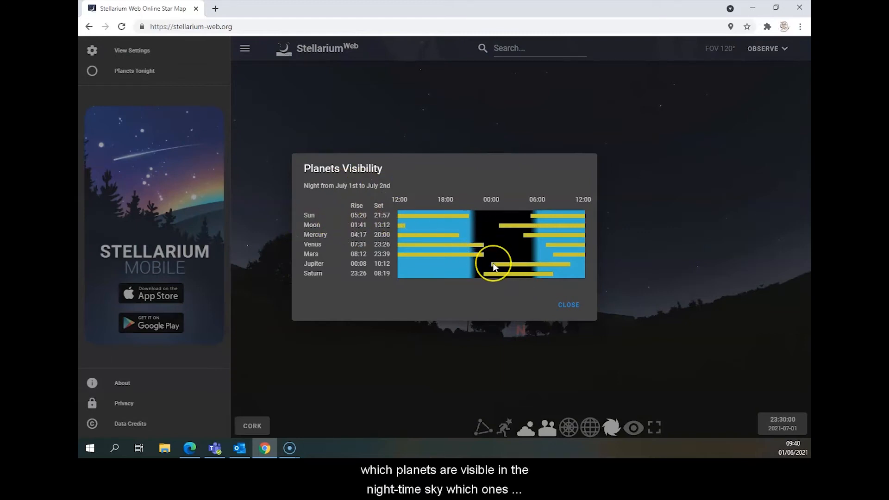
mouse_move(400, 246)
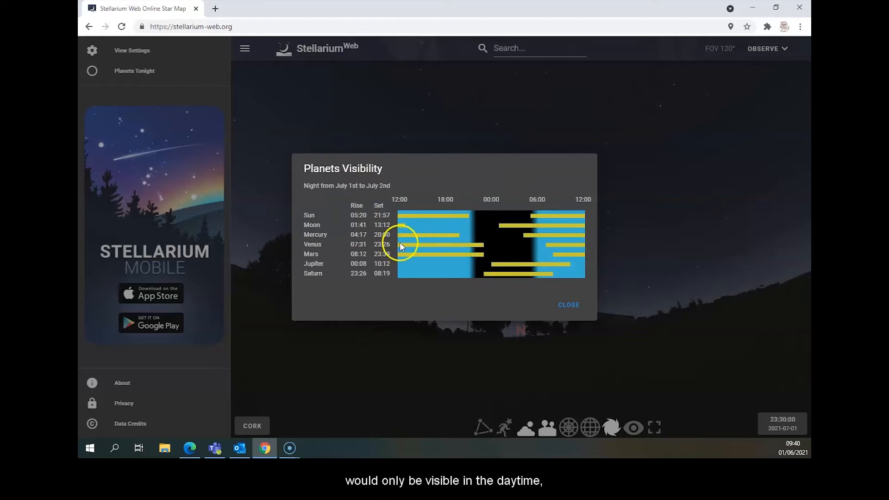
mouse_move(460, 246)
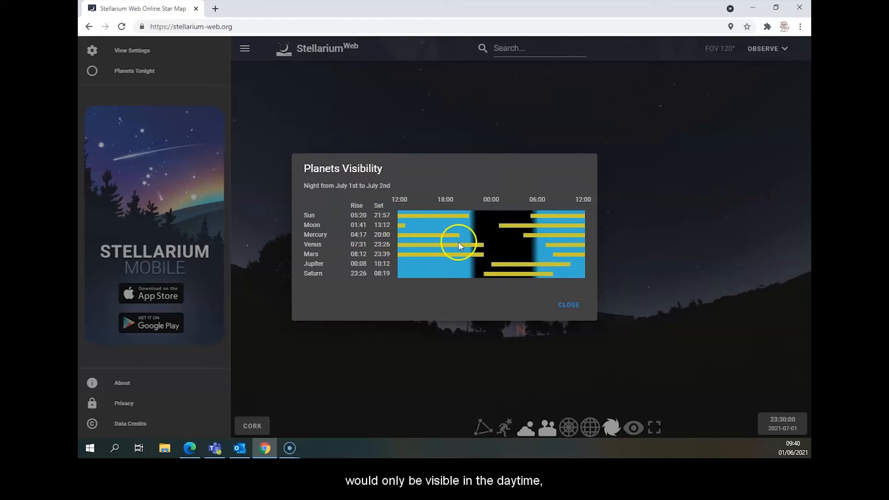
mouse_move(464, 249)
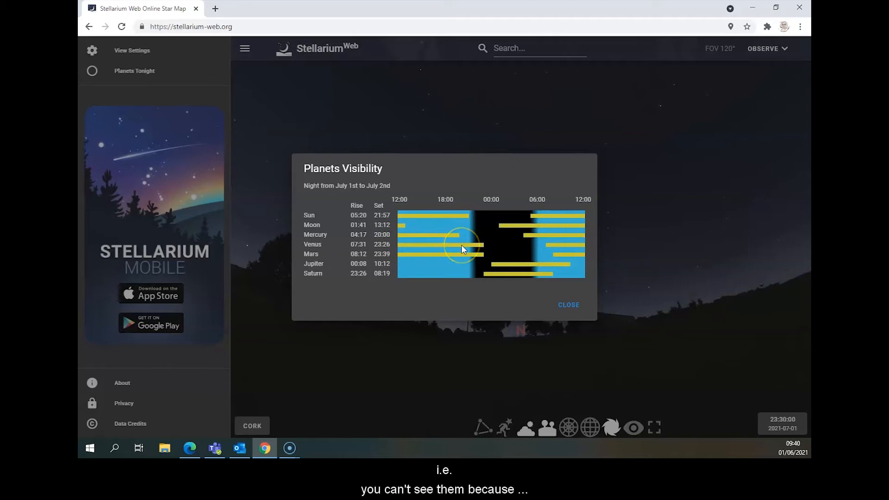
mouse_move(430, 222)
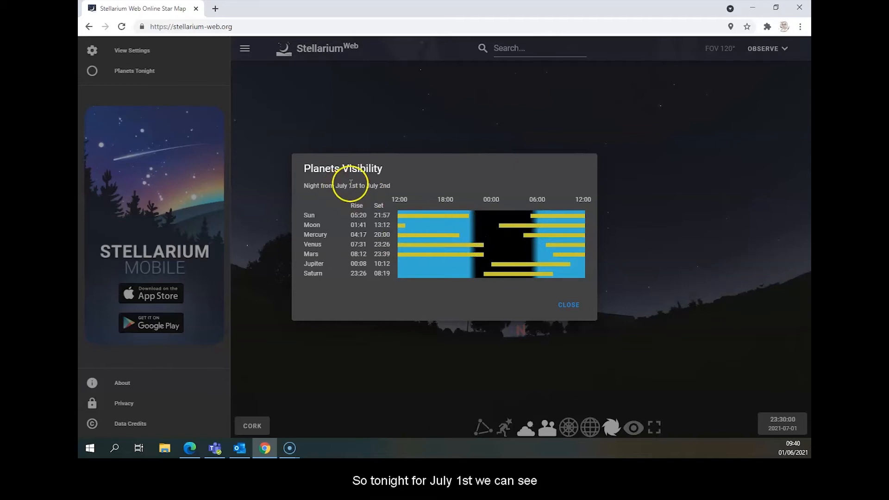
mouse_move(513, 232)
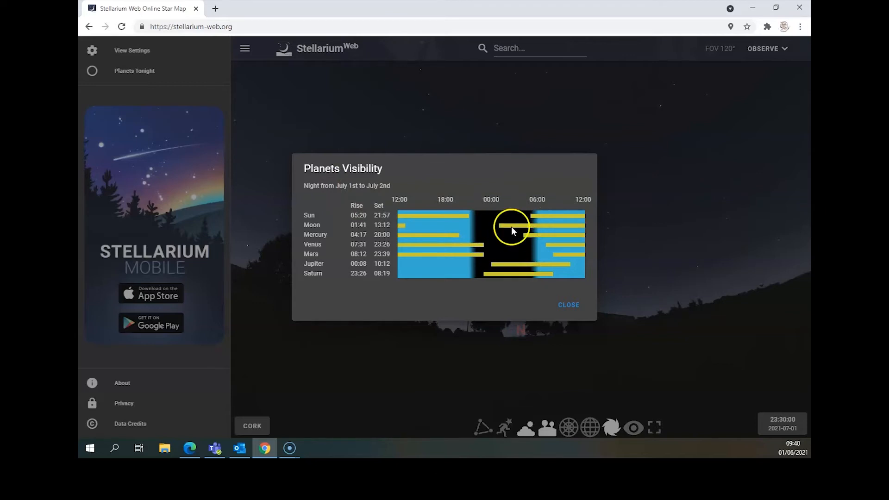
mouse_move(501, 230)
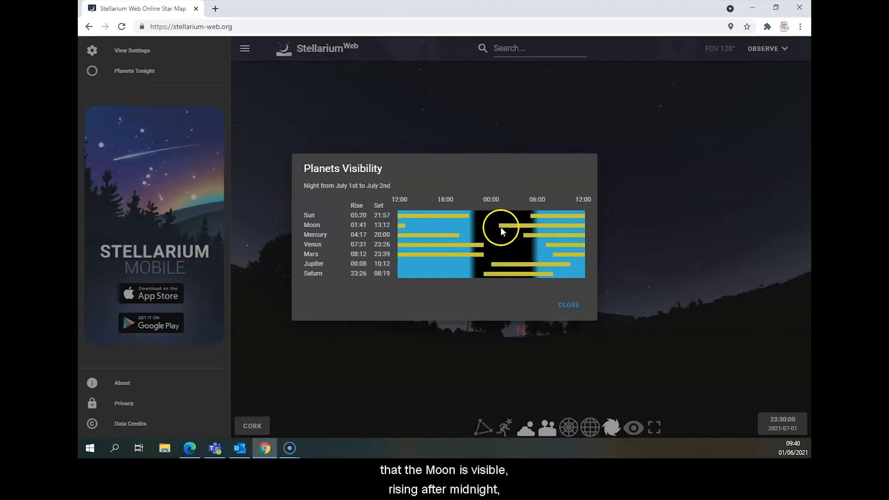
mouse_move(504, 230)
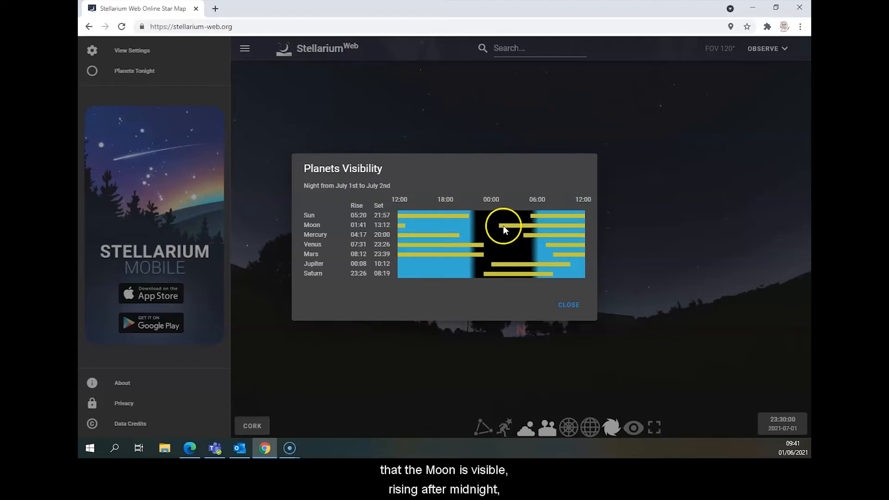
mouse_move(530, 243)
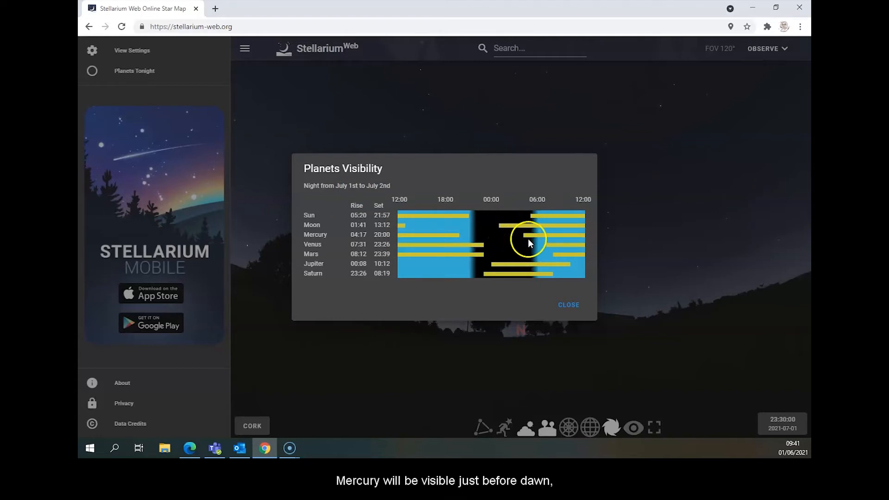
mouse_move(494, 265)
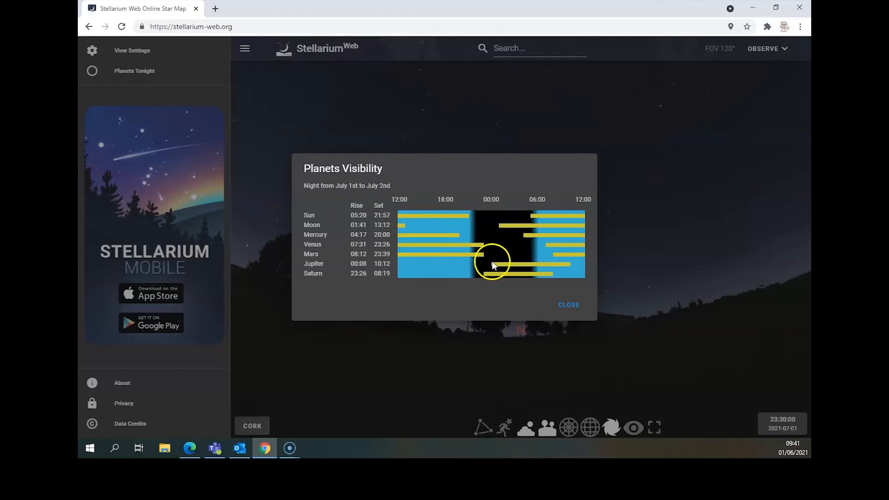
mouse_move(494, 261)
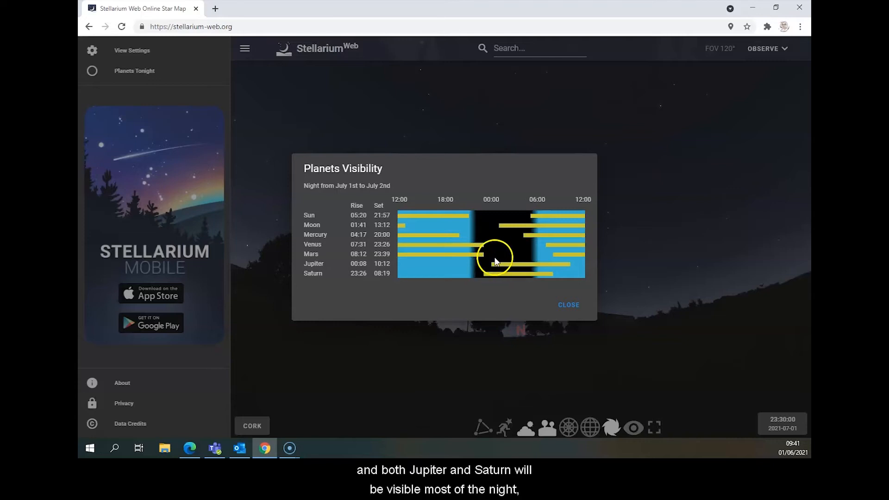
mouse_move(480, 249)
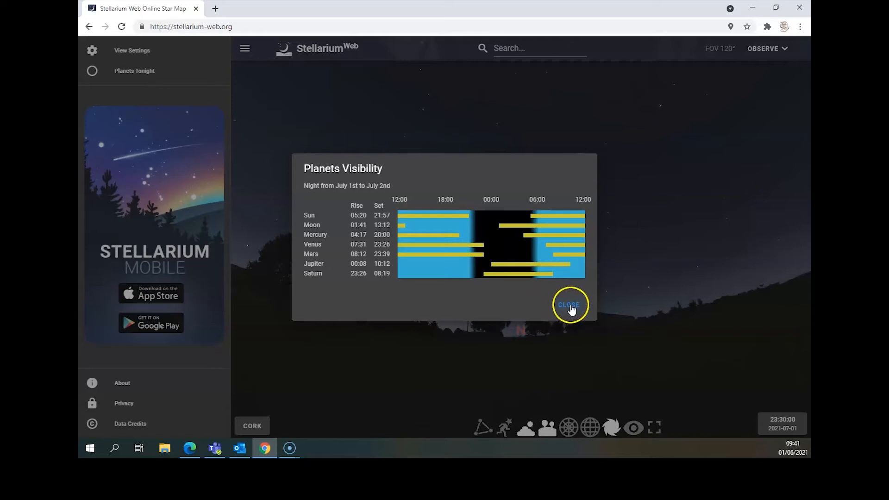
click(570, 305)
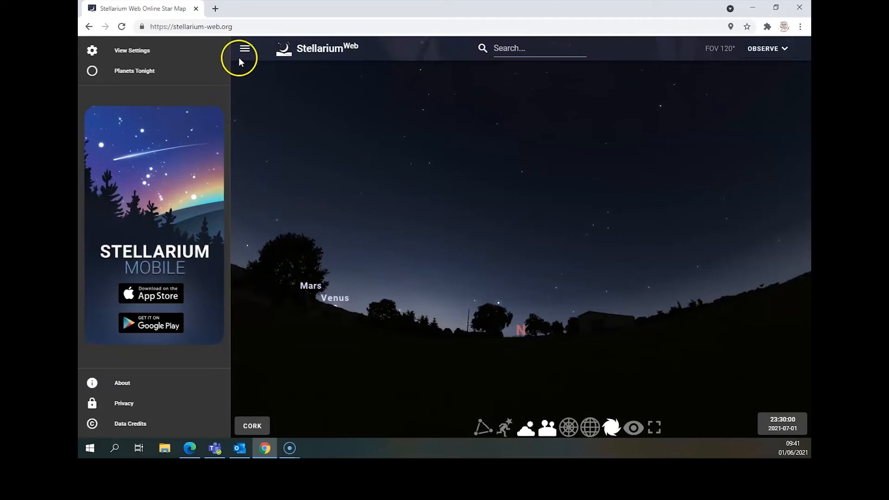
Hide the side panel and reframe toward the northwest horizon with Mars and Venus setting.
click(244, 48)
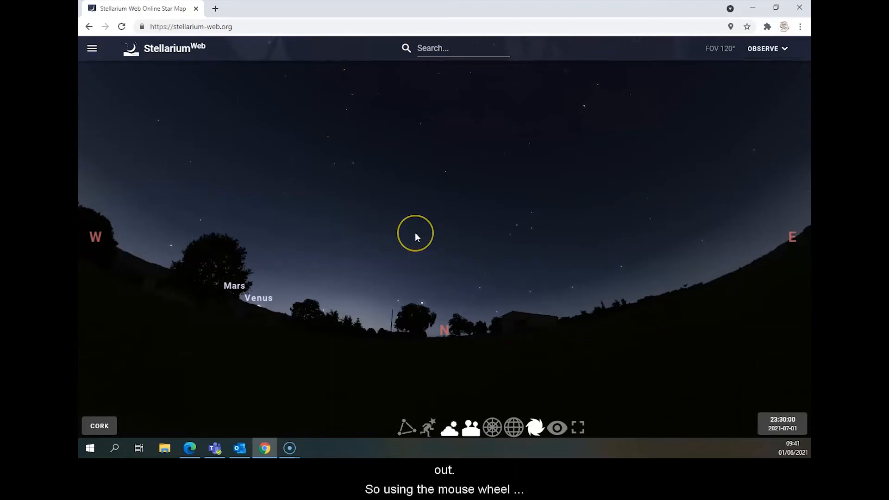
scroll(down, 3)
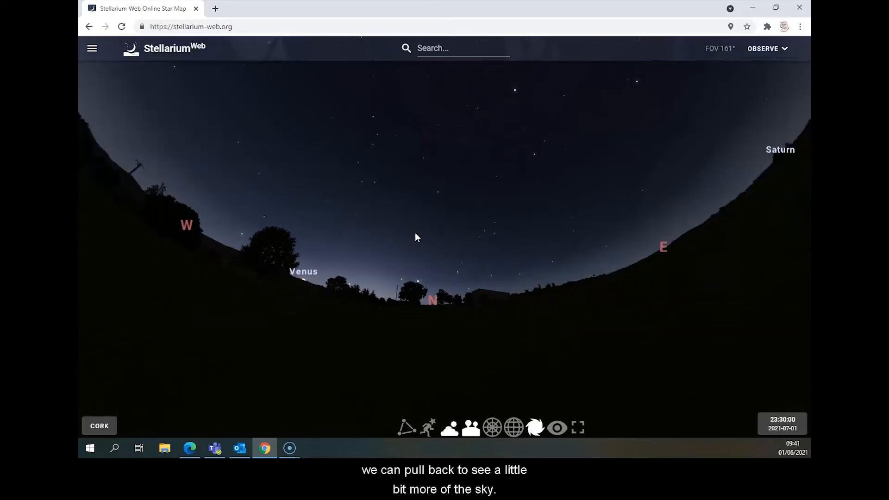
scroll(down, 3)
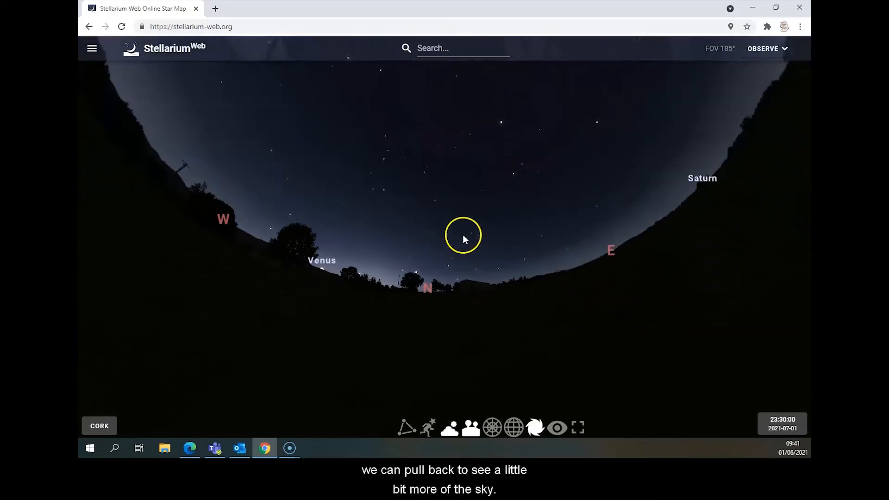
drag(464, 238, 467, 256)
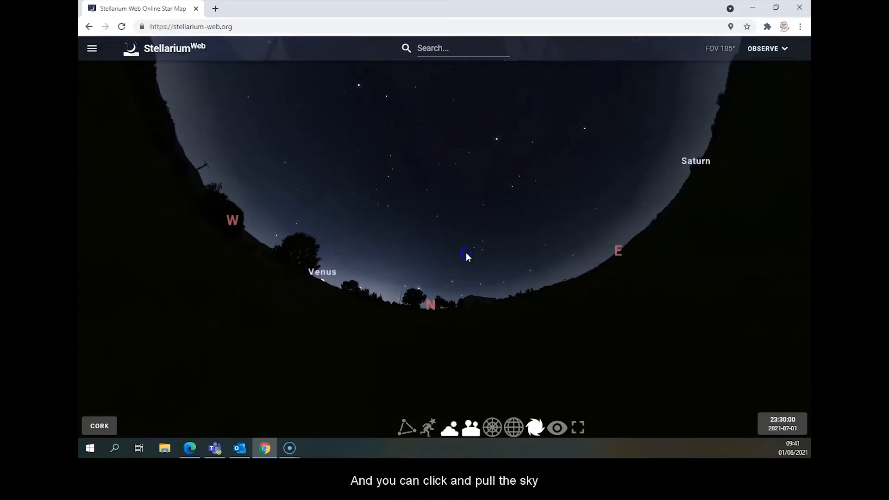
drag(466, 255, 466, 323)
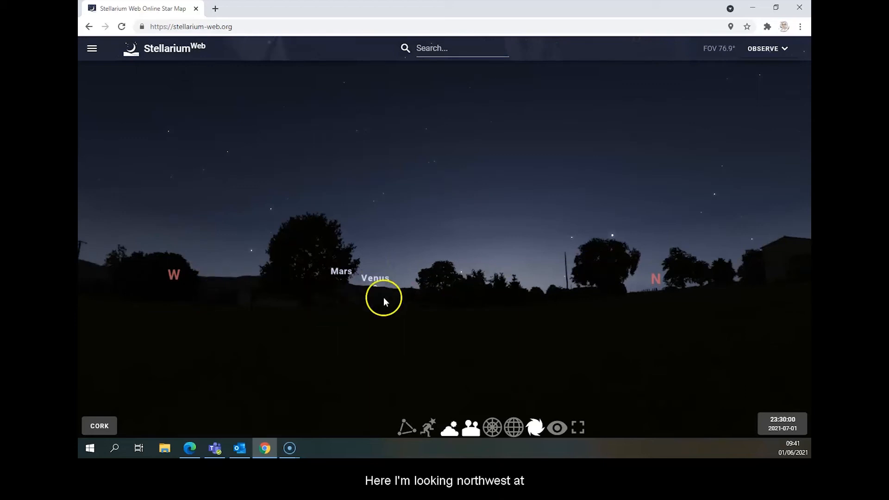
mouse_move(414, 308)
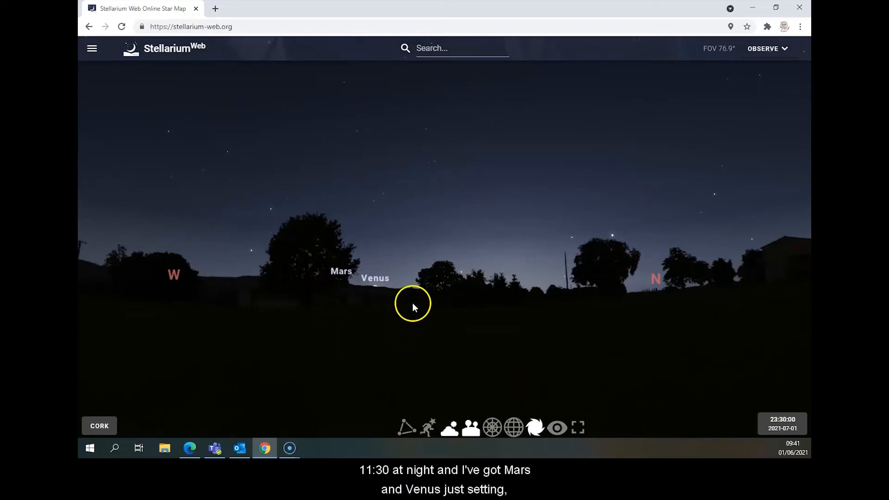
mouse_move(343, 284)
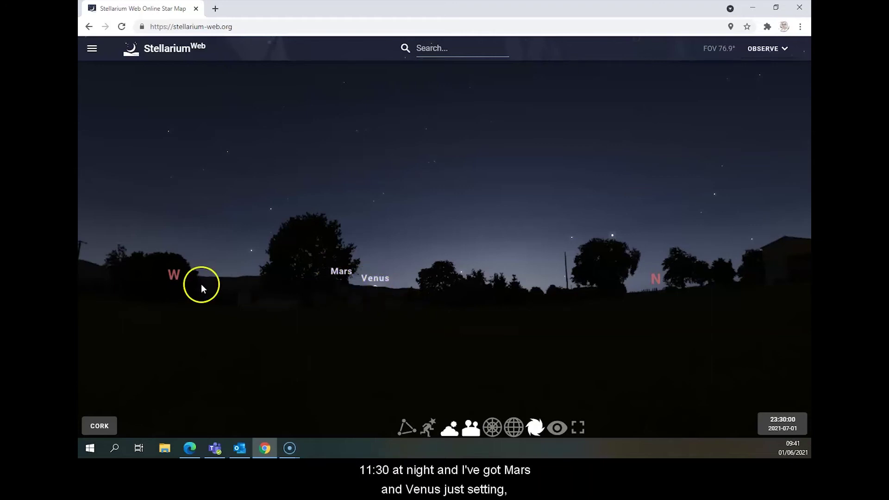
mouse_move(628, 272)
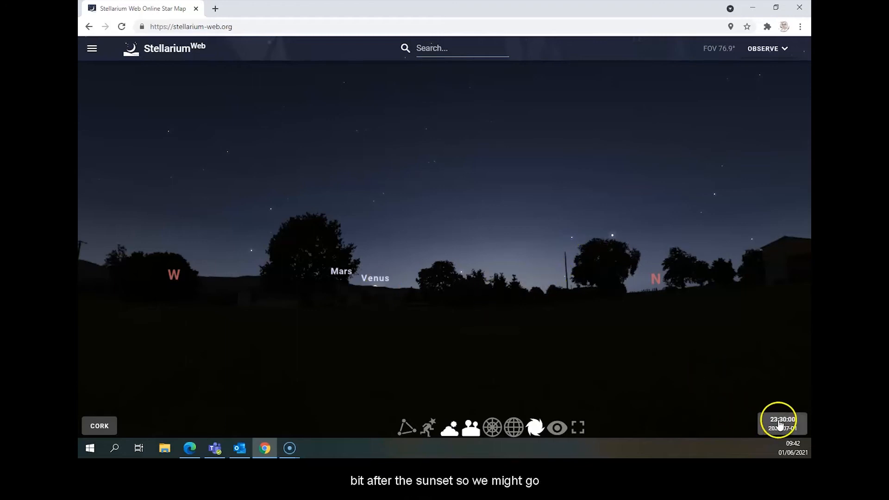
Advance the time to about 01:31 on 2021-07-02 for a darker sky.
click(782, 423)
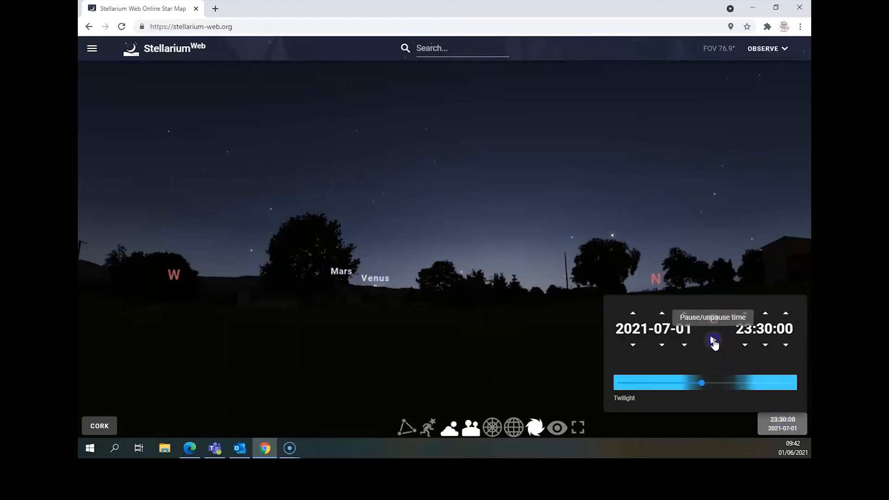
click(712, 341)
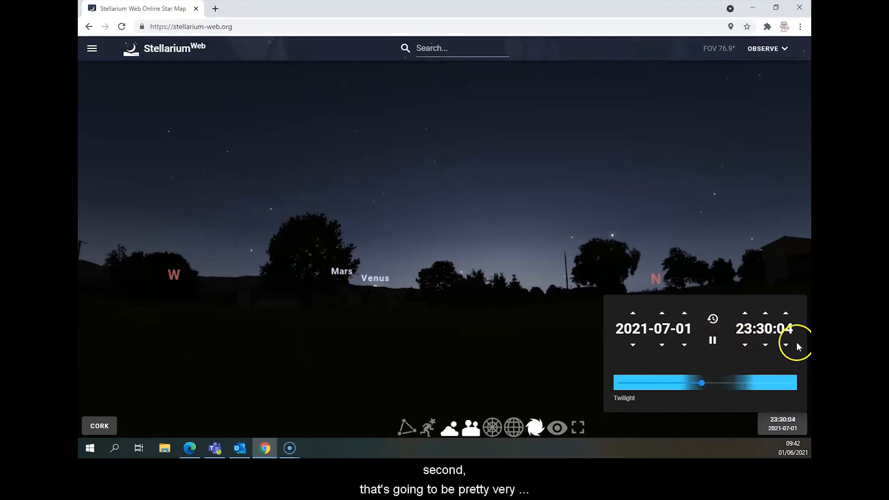
click(765, 313)
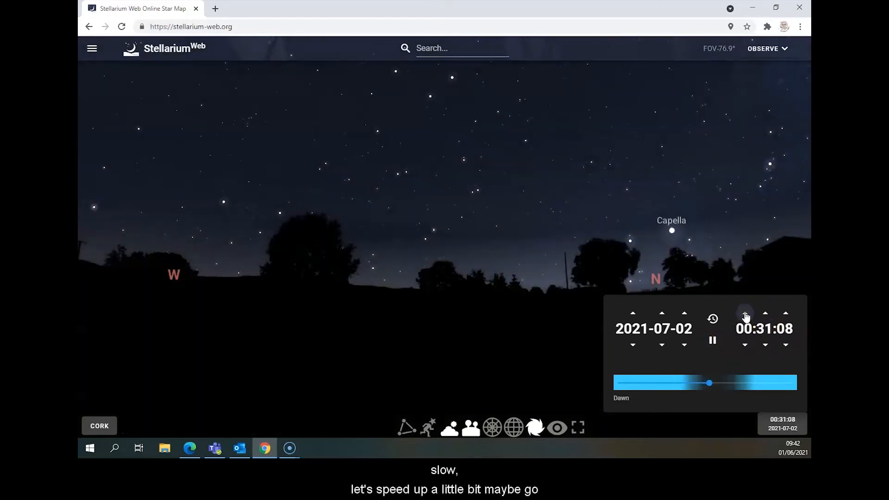
click(745, 313)
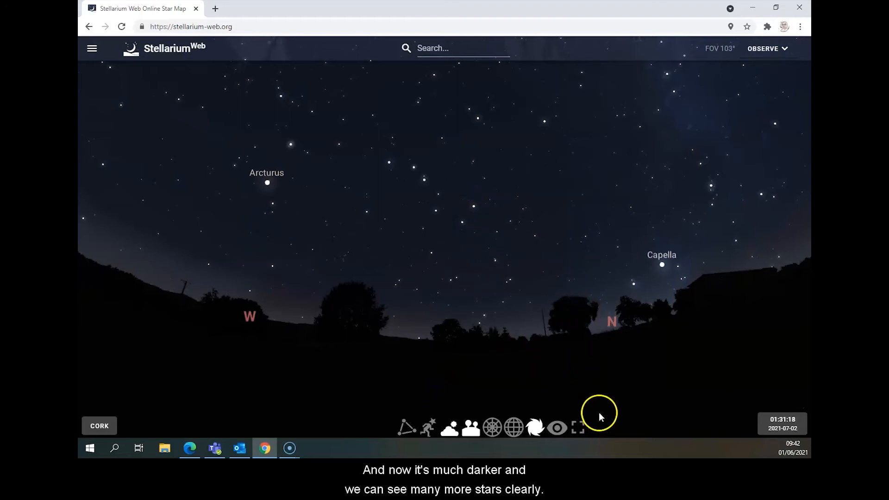
mouse_move(548, 368)
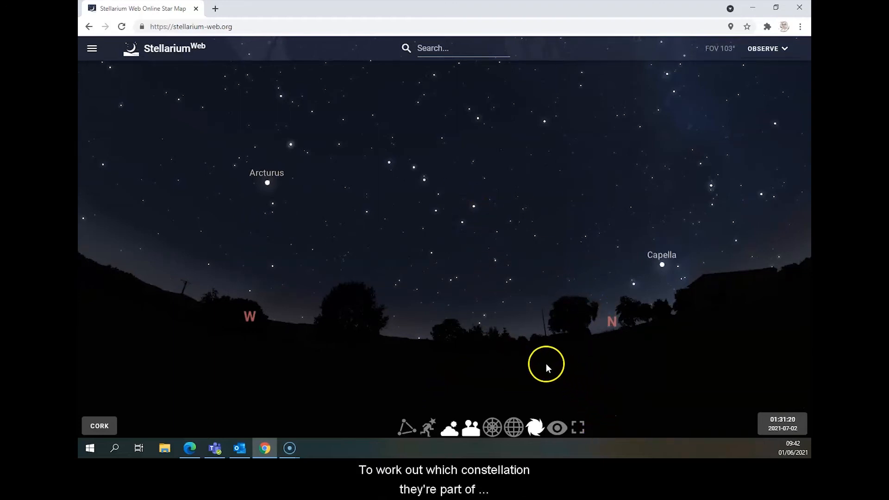
mouse_move(405, 431)
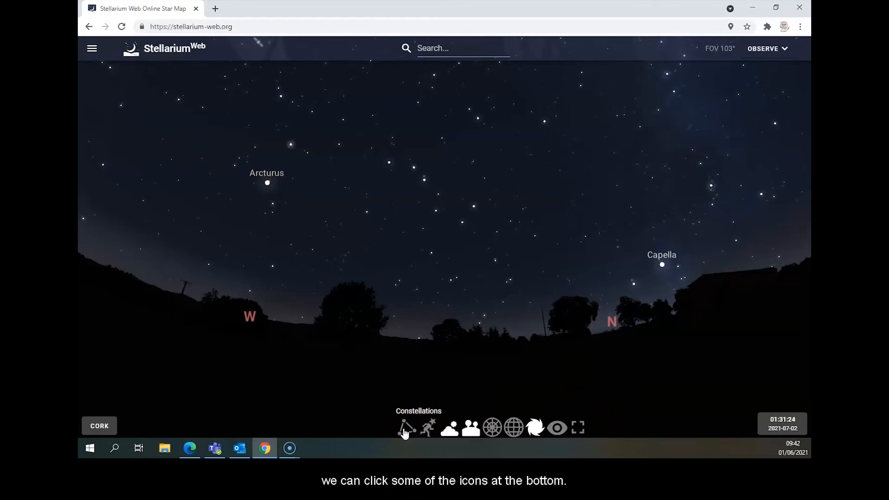
click(406, 428)
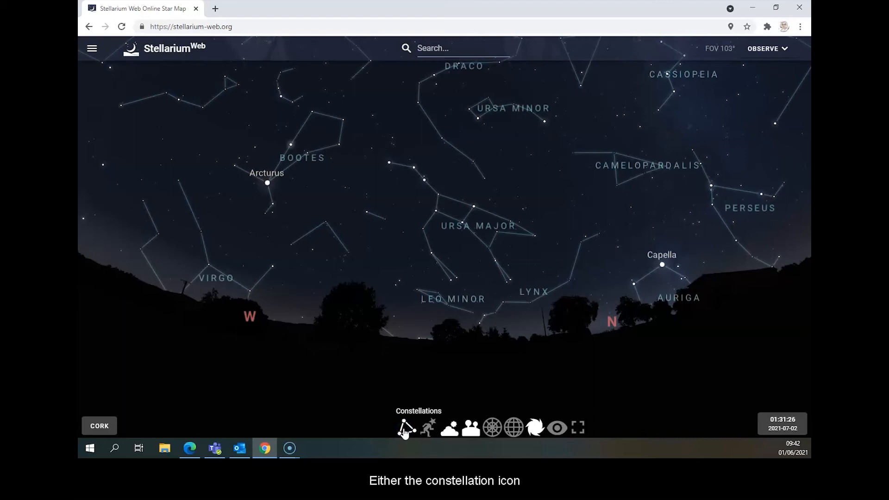
click(404, 430)
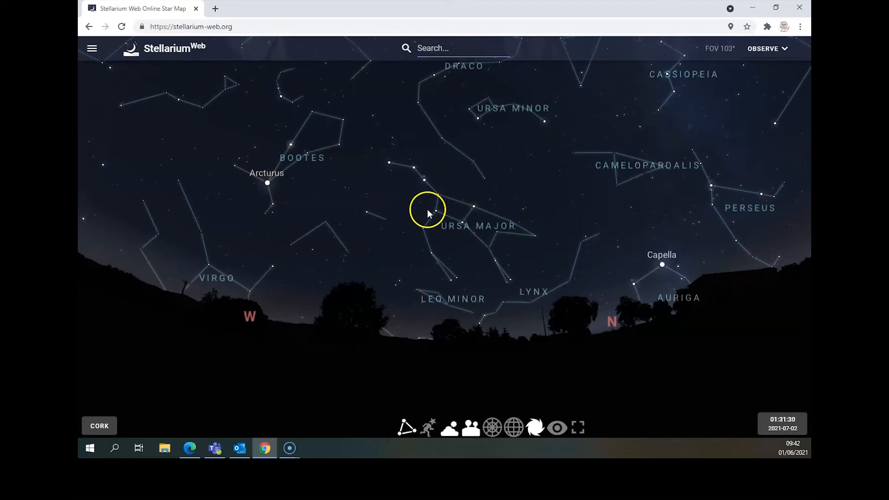
mouse_move(518, 239)
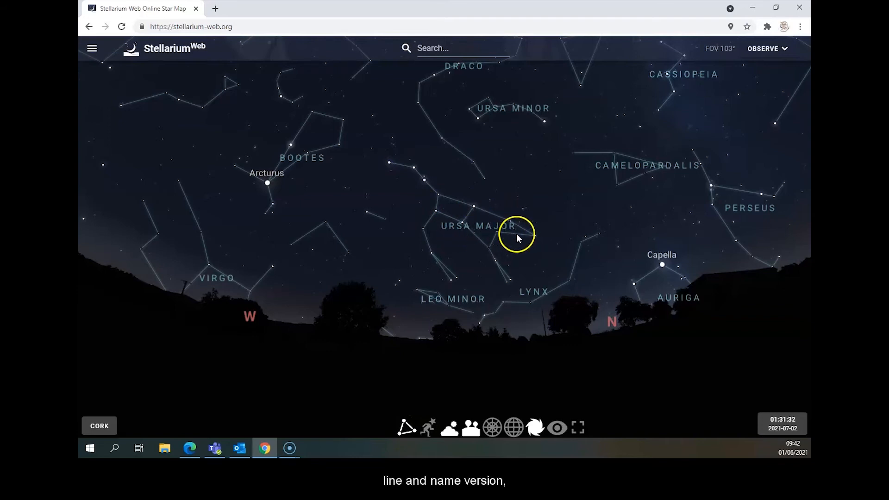
mouse_move(430, 428)
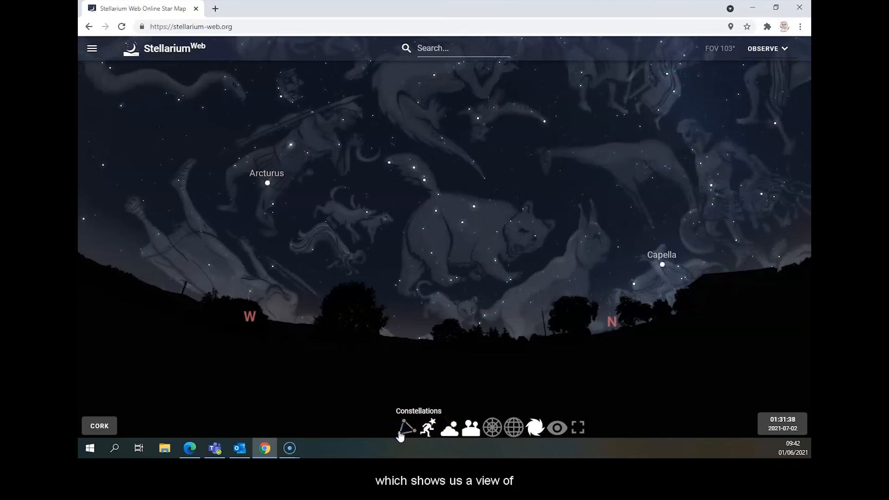
click(405, 428)
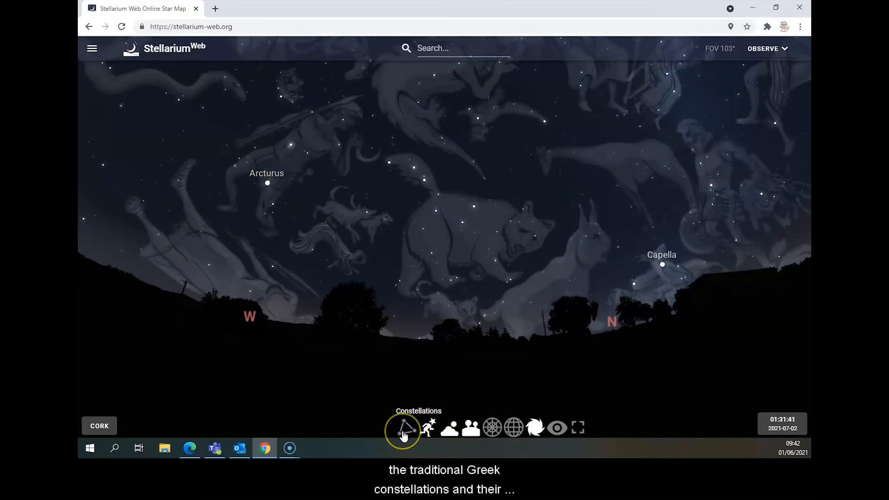
click(406, 428)
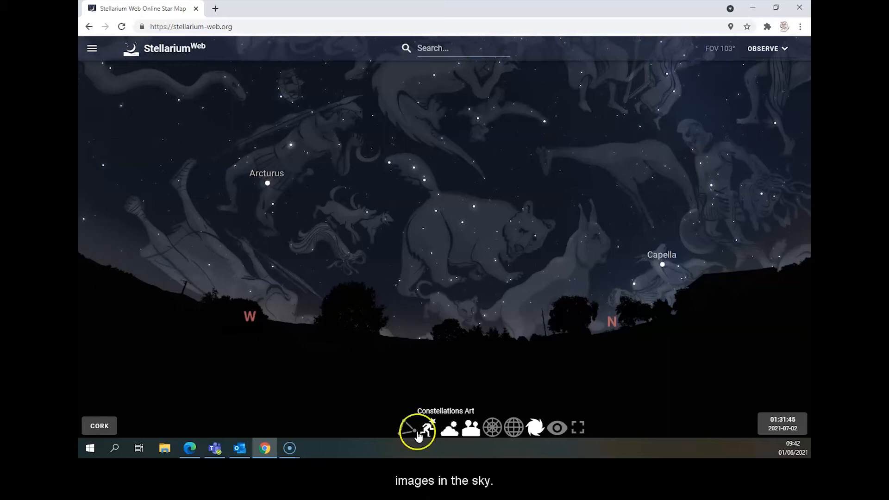
click(425, 430)
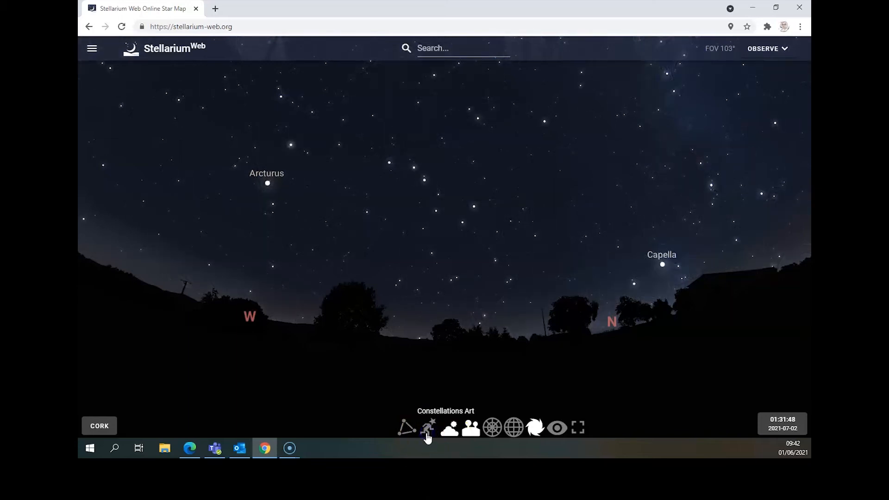
mouse_move(527, 434)
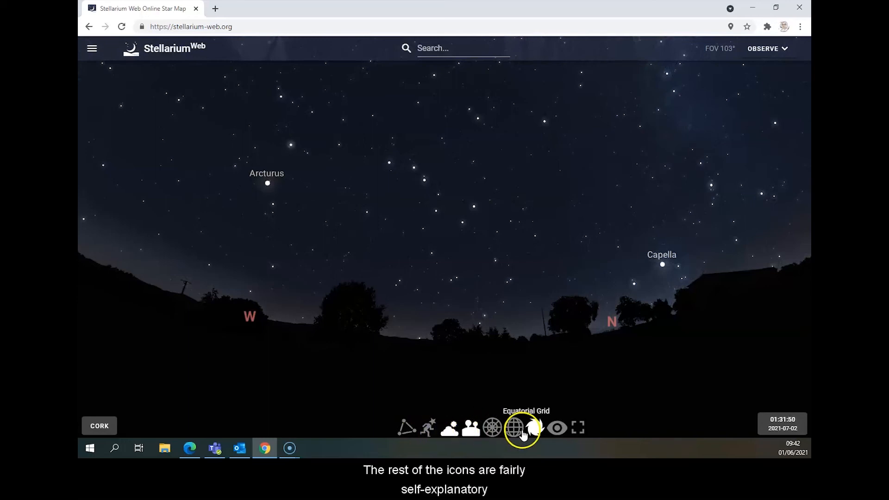
mouse_move(452, 436)
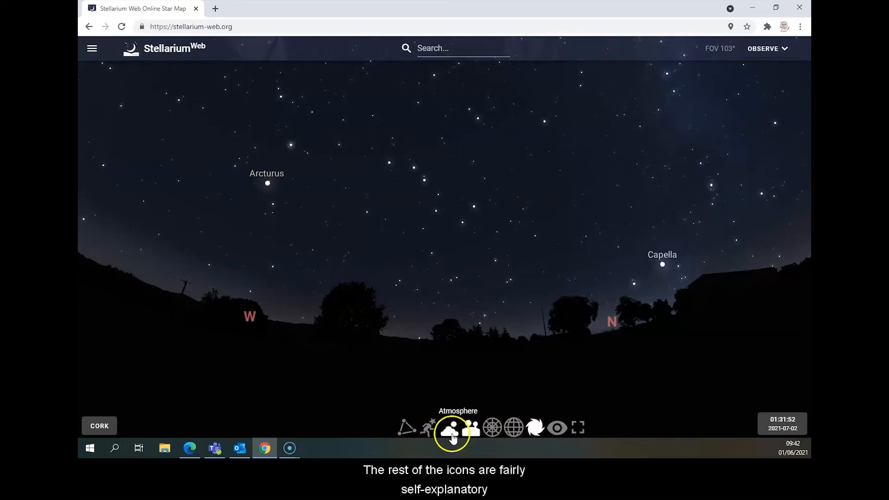
mouse_move(493, 435)
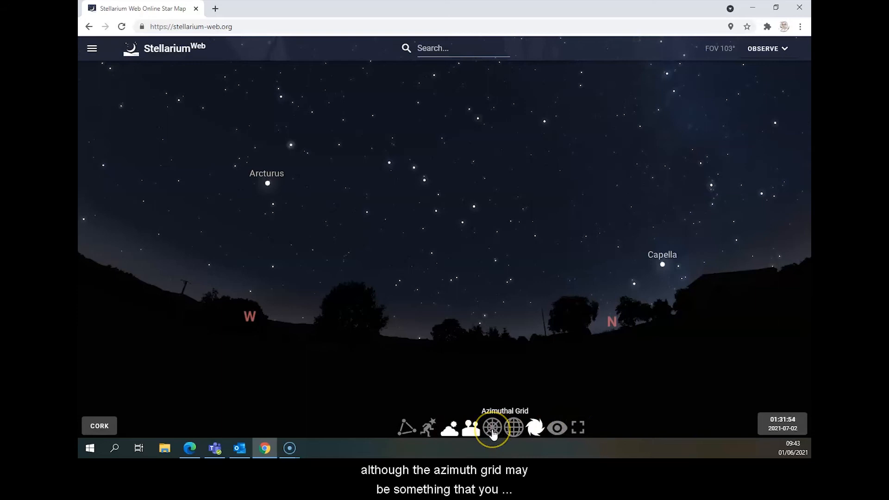
Show the azimuthal grid and identify the North America Nebula and satellite STARLINK-2519.
click(493, 428)
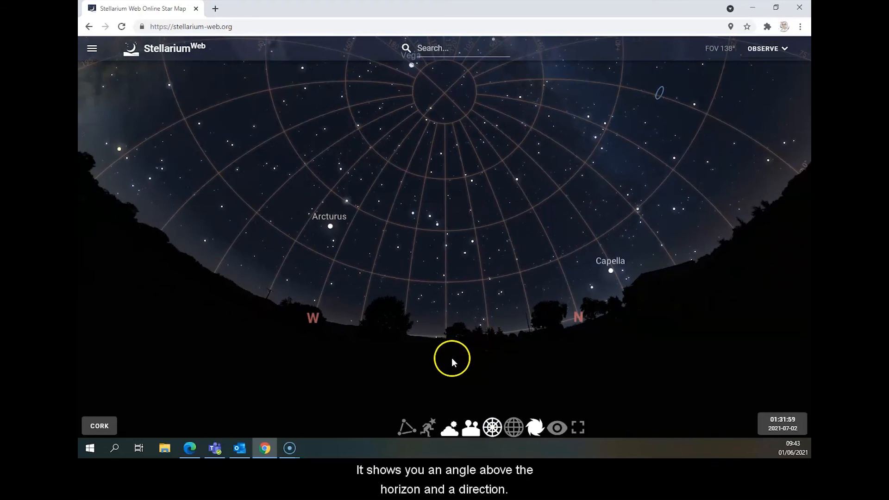
mouse_move(448, 366)
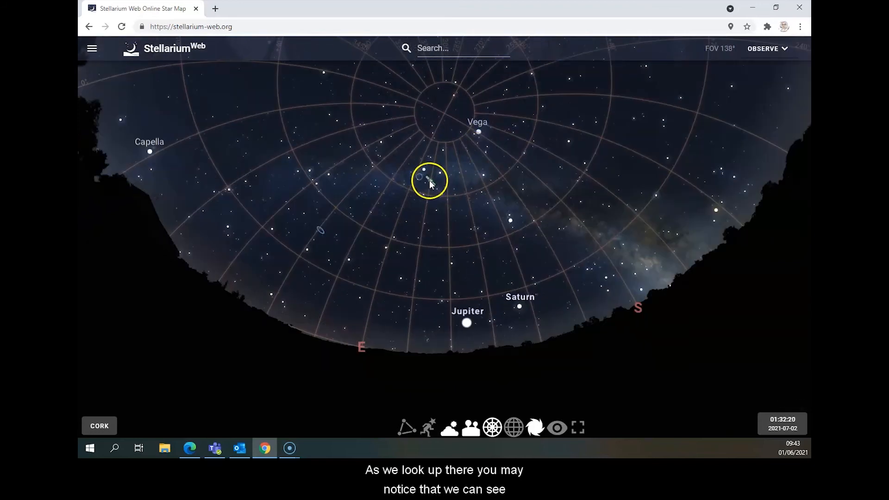
click(422, 179)
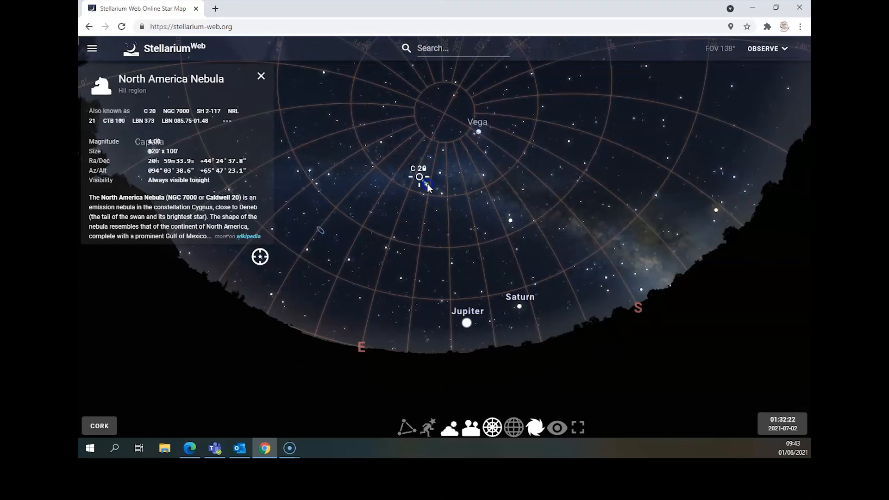
click(422, 186)
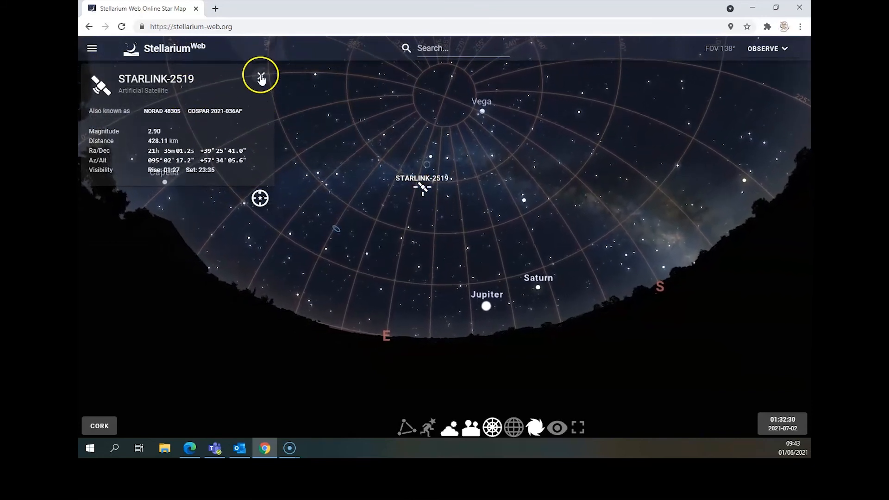
Select Jupiter, zoom in until Ganymede, Io and Callisto appear, then back out to the wide sky.
click(260, 76)
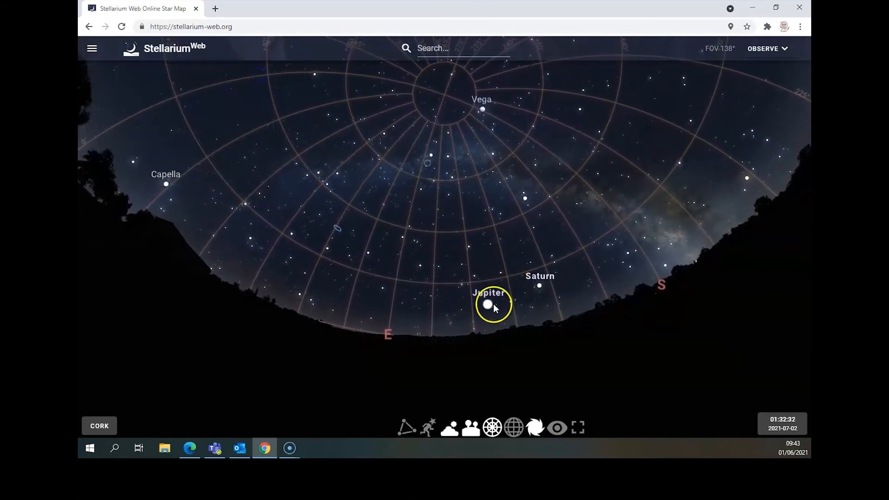
click(489, 306)
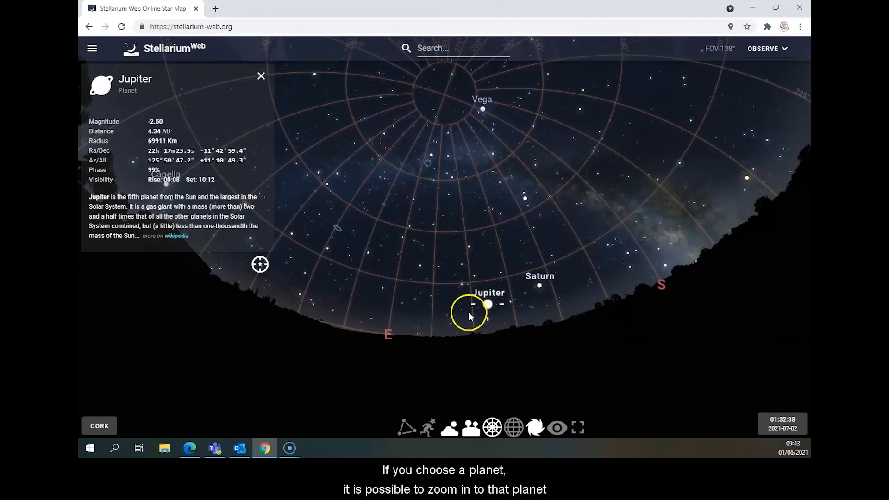
scroll(up, 3)
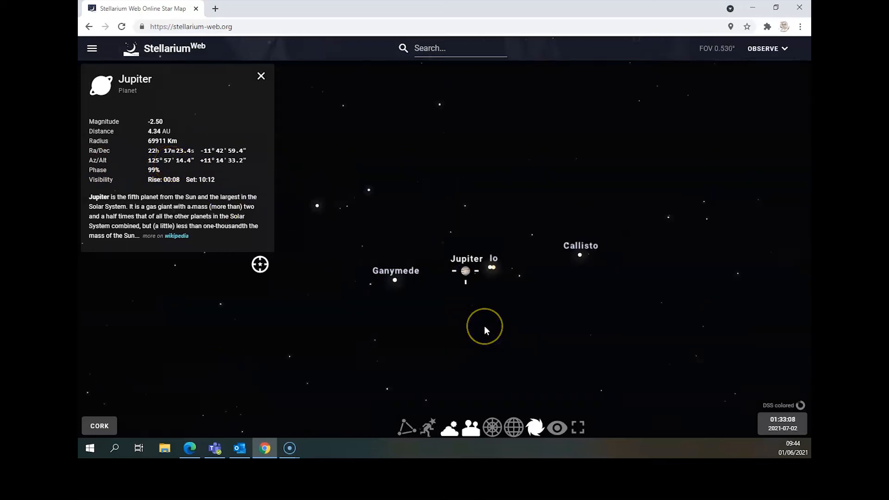
scroll(down, 3)
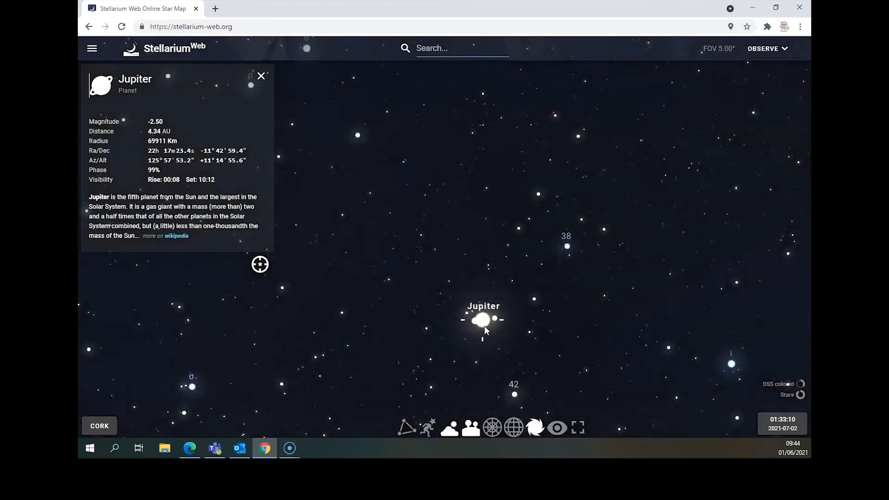
scroll(down, 3)
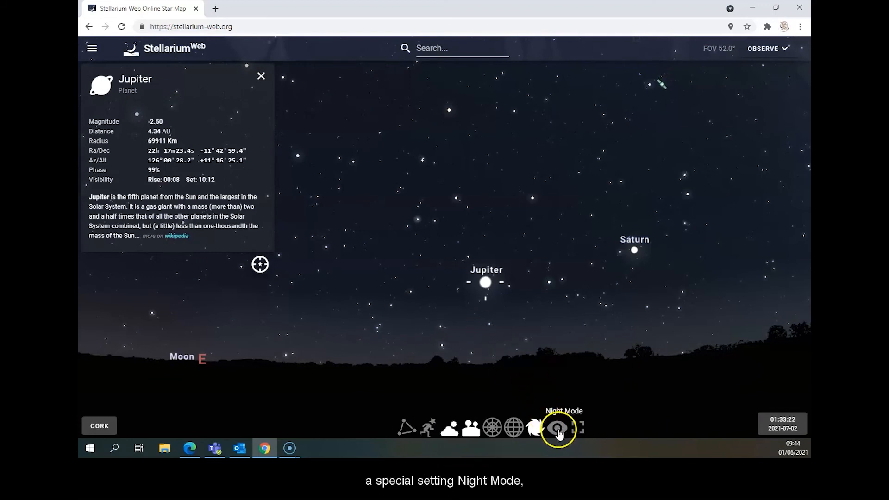
click(554, 429)
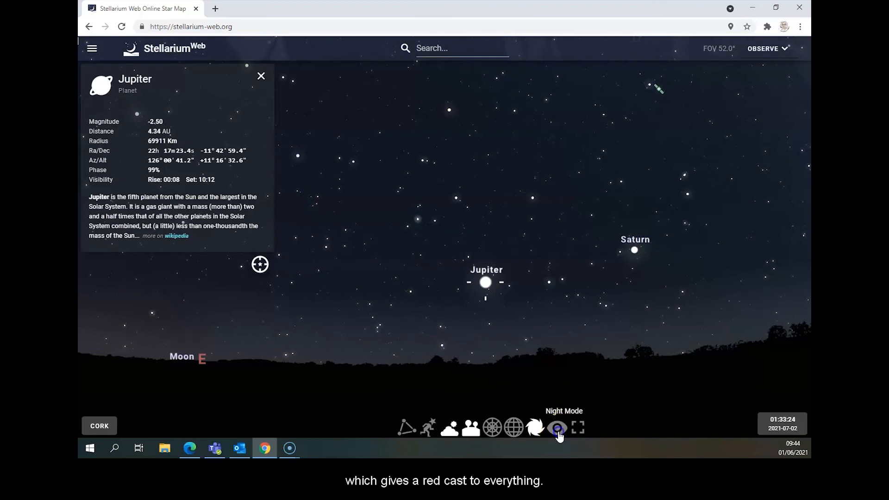
click(557, 428)
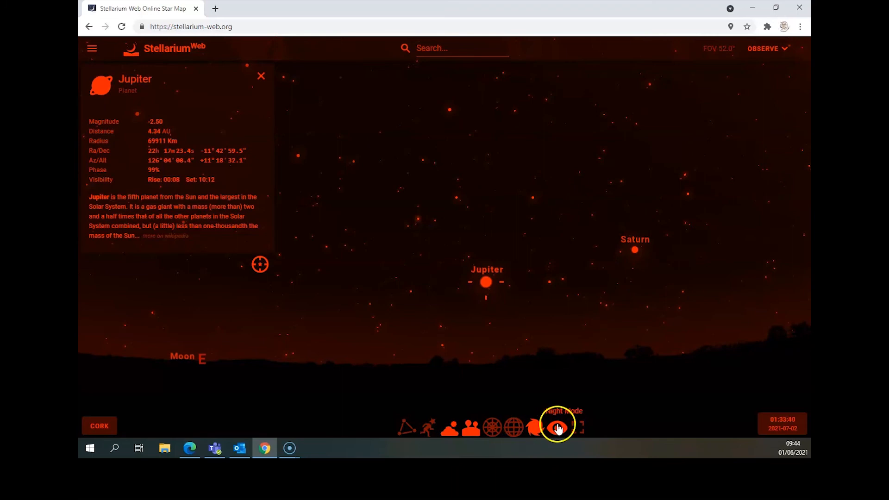
click(559, 427)
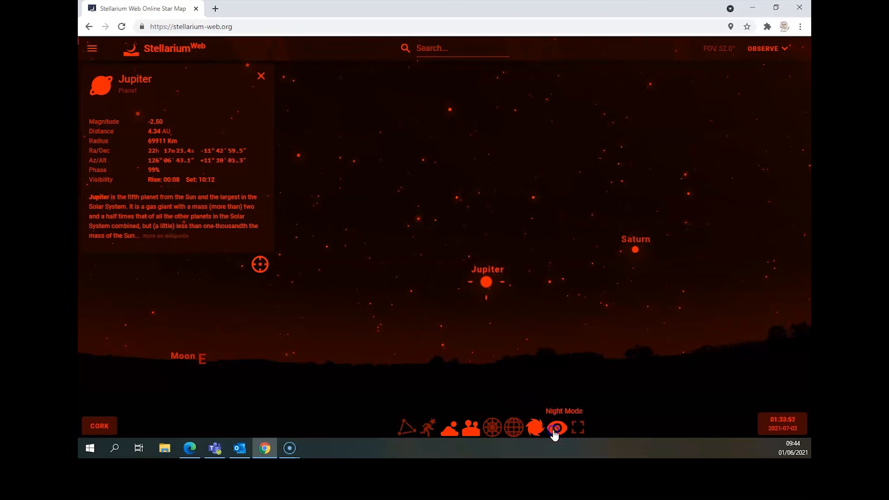
click(556, 428)
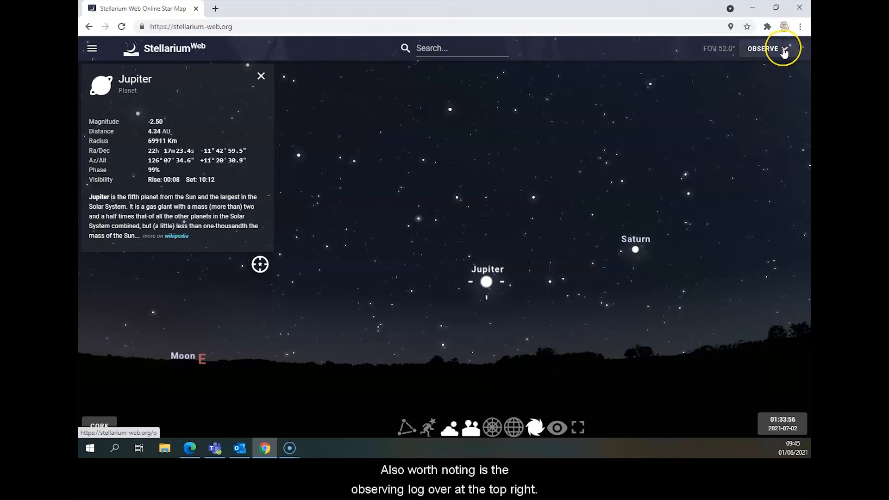
Show the observing log's calendar of events for July 2021 and the month choices.
click(782, 48)
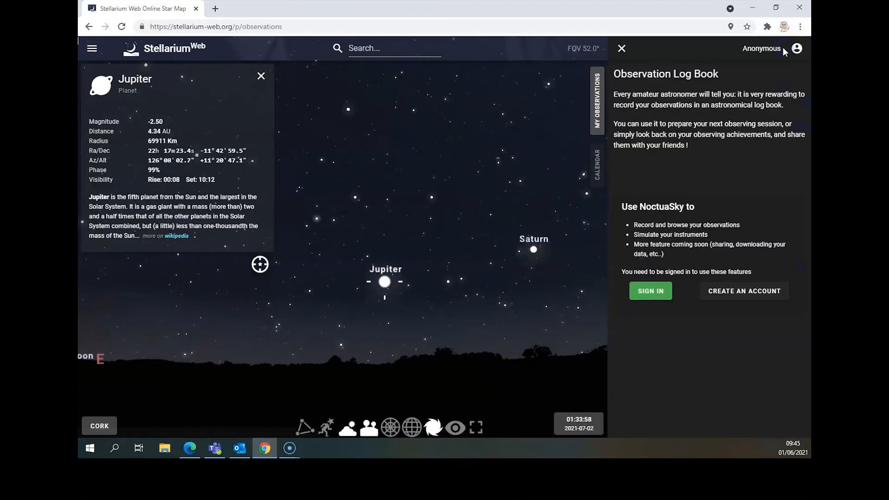
mouse_move(597, 165)
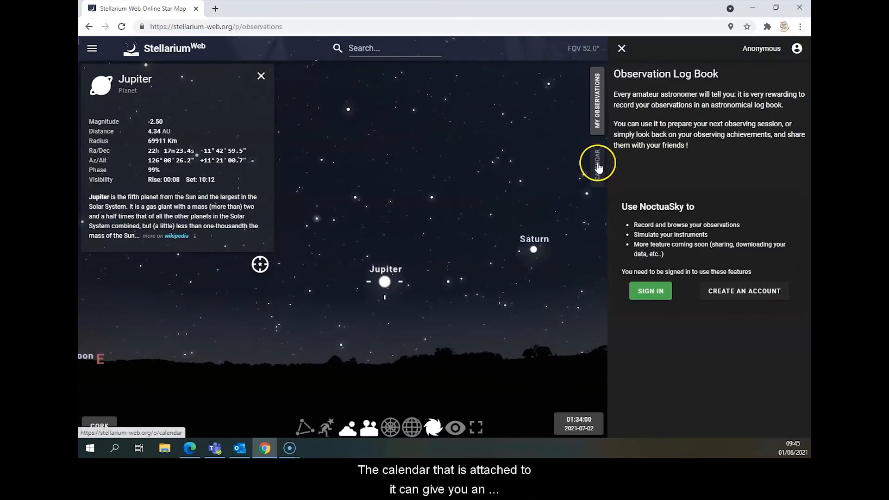
click(597, 165)
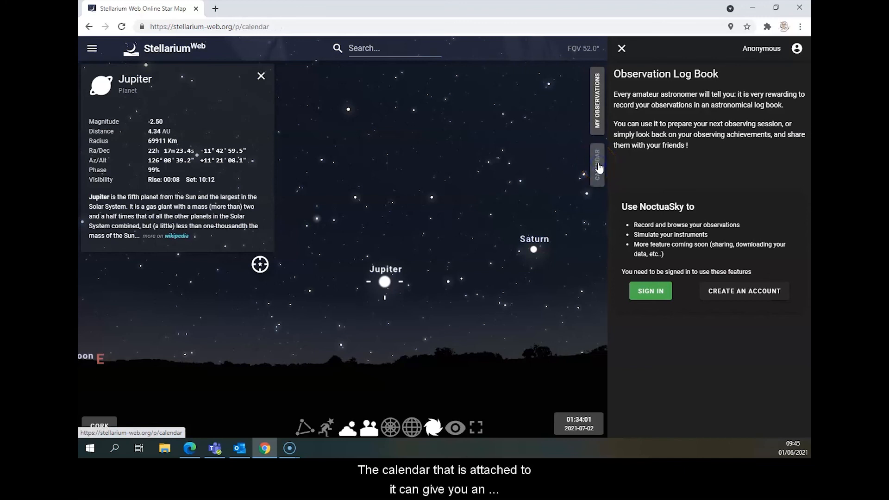
click(597, 164)
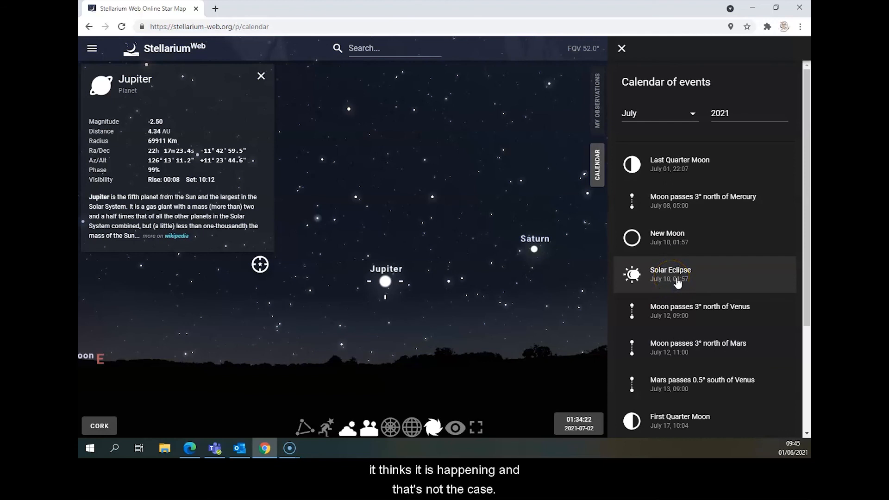
mouse_move(703, 234)
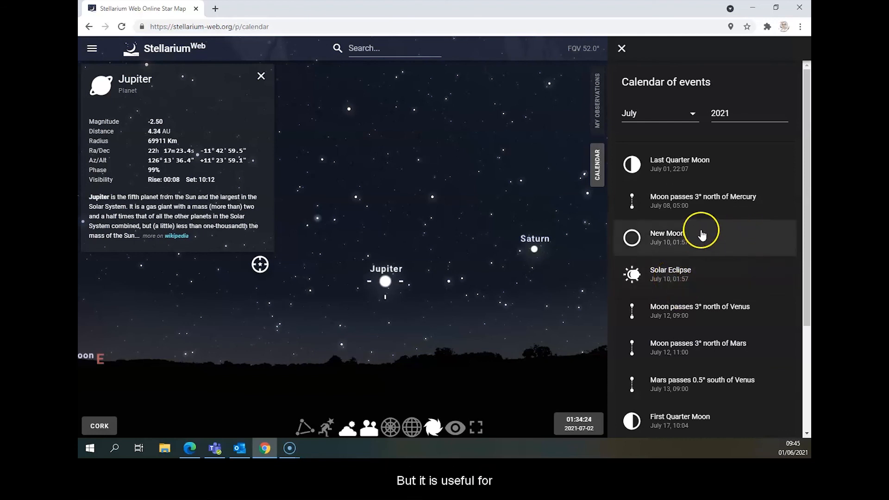
mouse_move(787, 261)
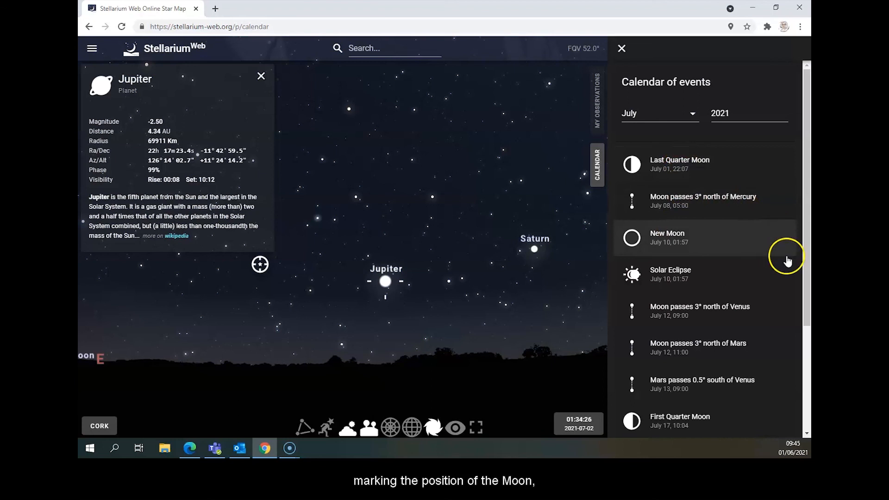
scroll(down, 3)
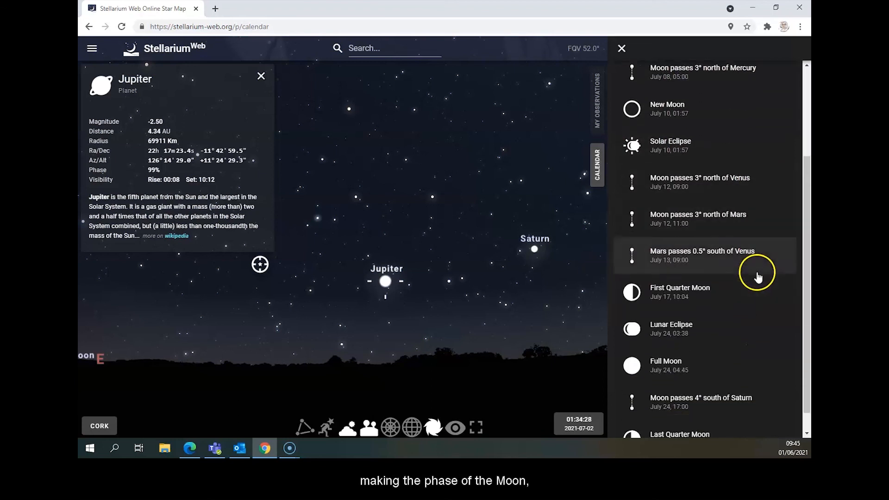
scroll(down, 3)
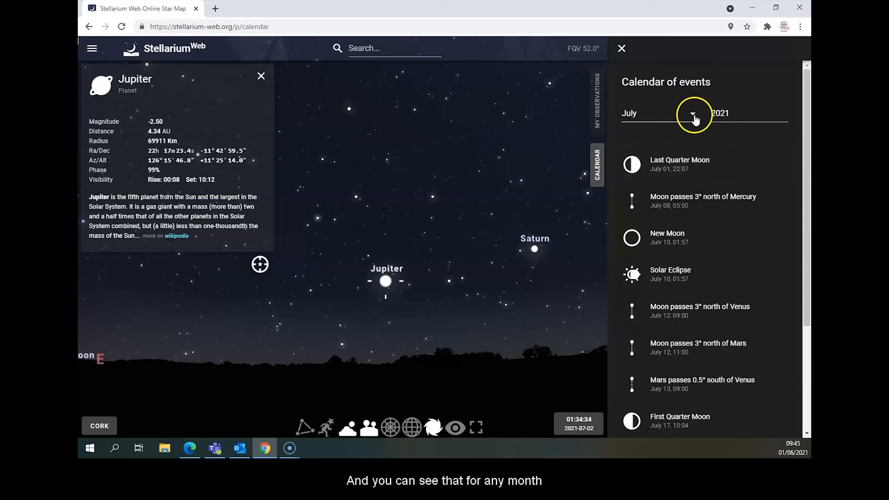
click(694, 116)
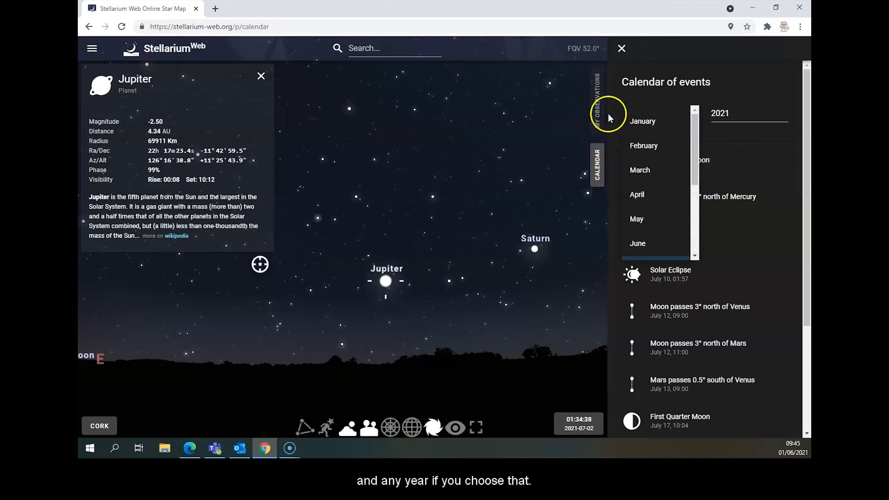
Close the observing panel, leaving the sky with Jupiter's details.
click(622, 48)
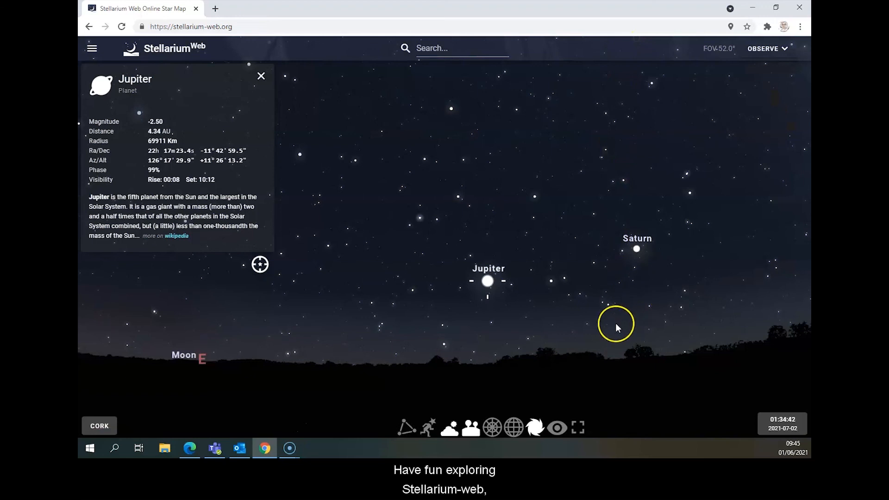
mouse_move(618, 328)
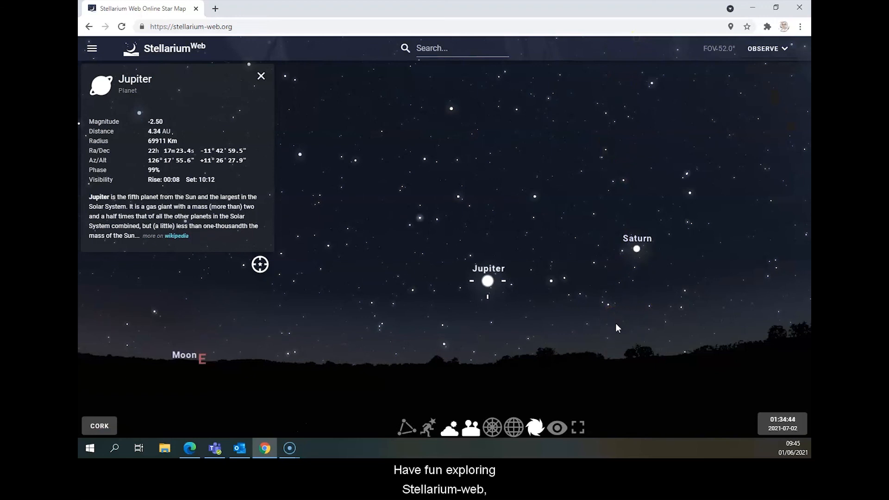